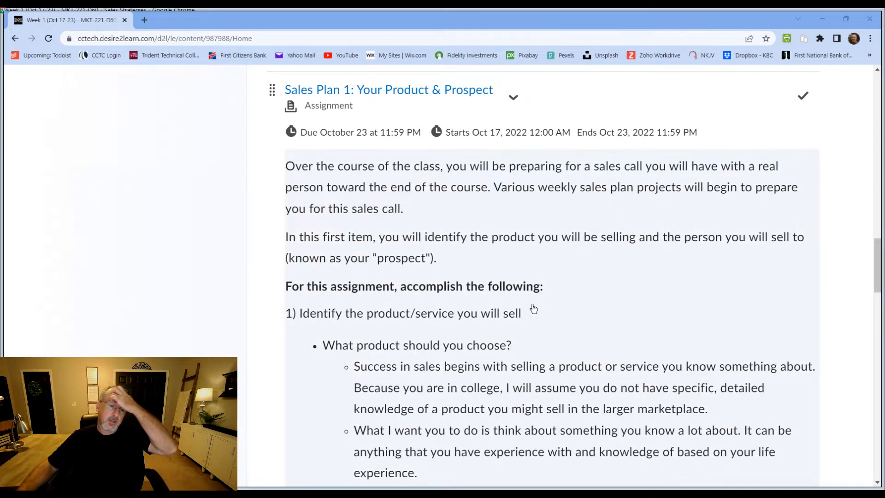
scroll(down, 3)
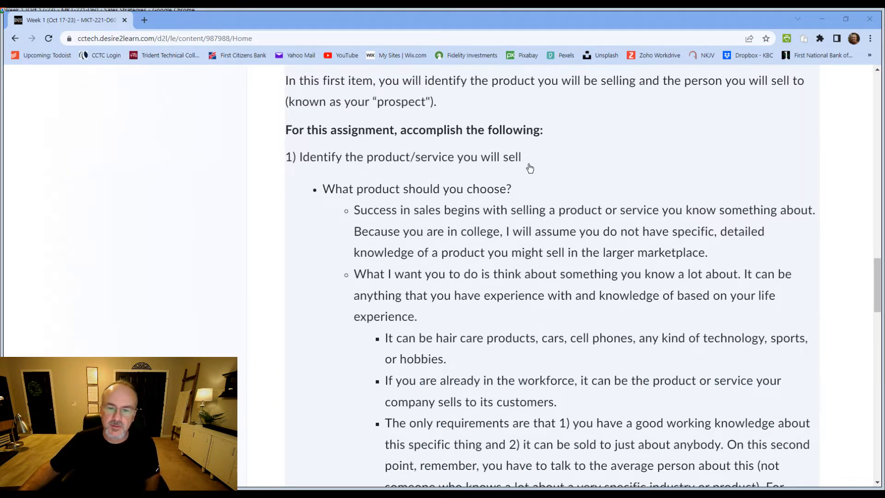
scroll(down, 3)
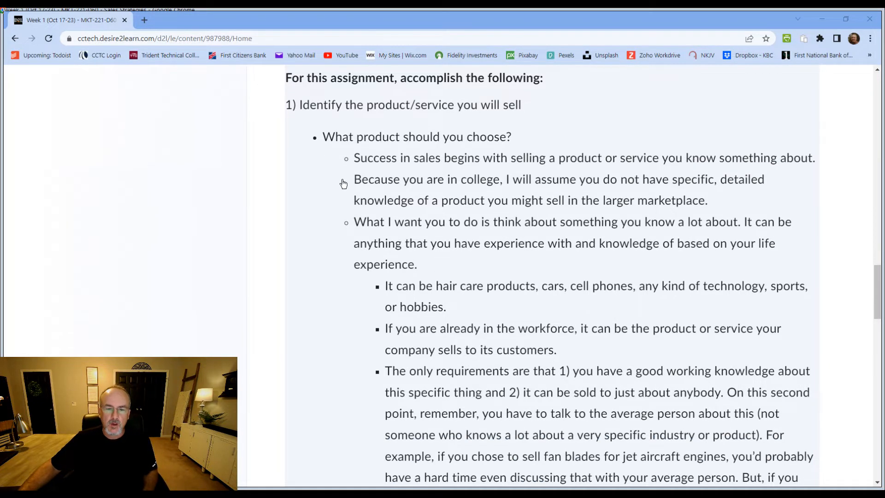
mouse_move(298, 227)
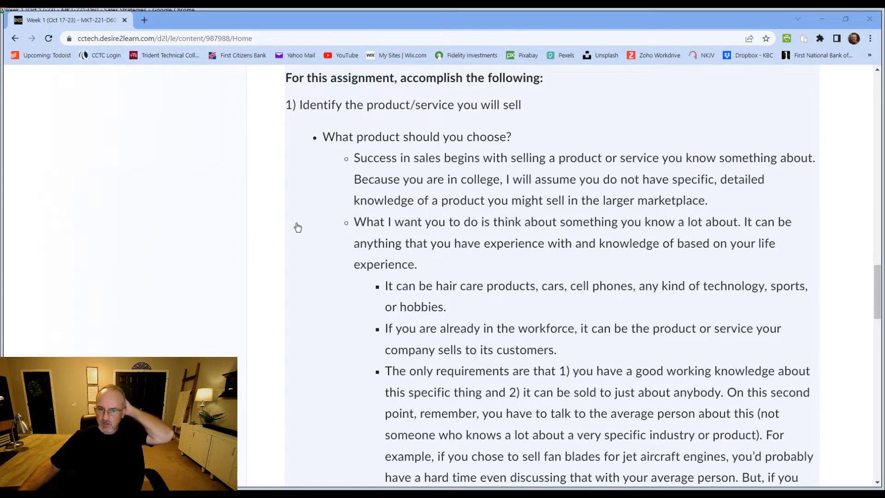
mouse_move(321, 213)
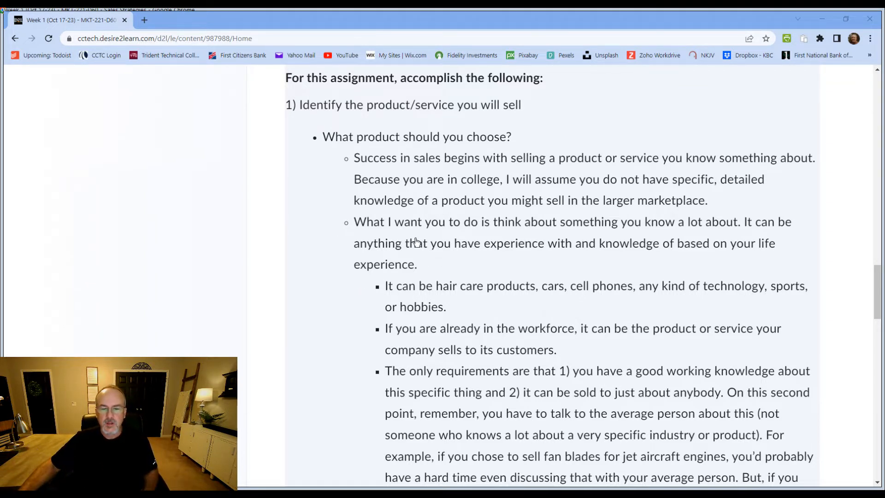
mouse_move(713, 231)
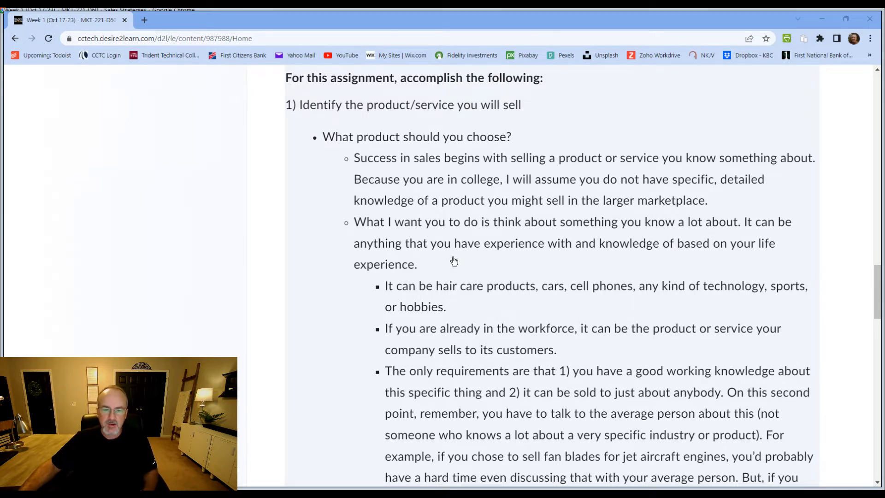
mouse_move(653, 267)
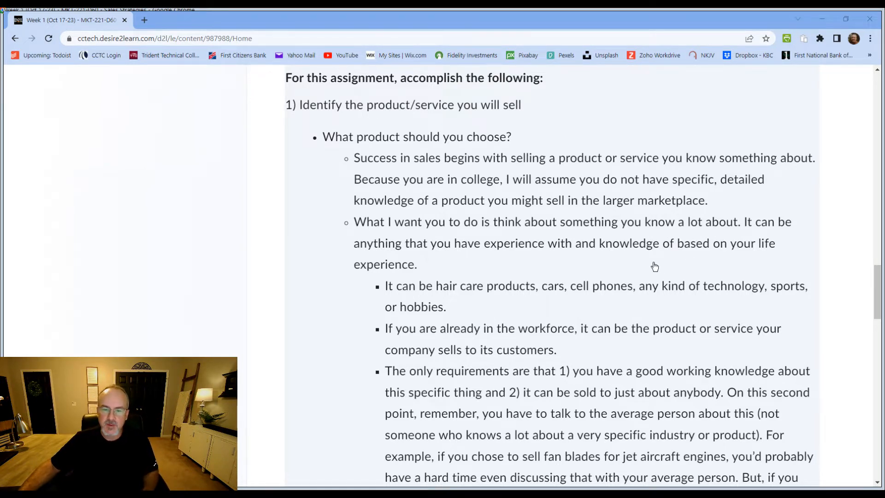
scroll(down, 3)
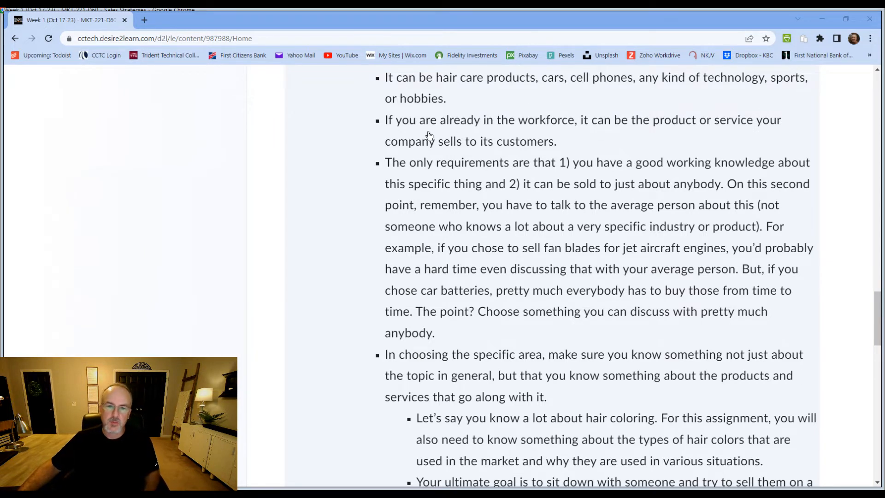
mouse_move(454, 133)
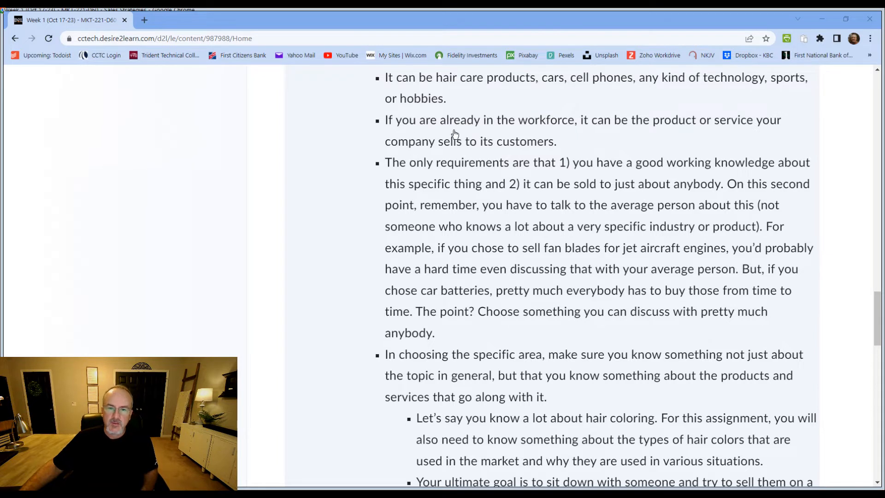
mouse_move(733, 141)
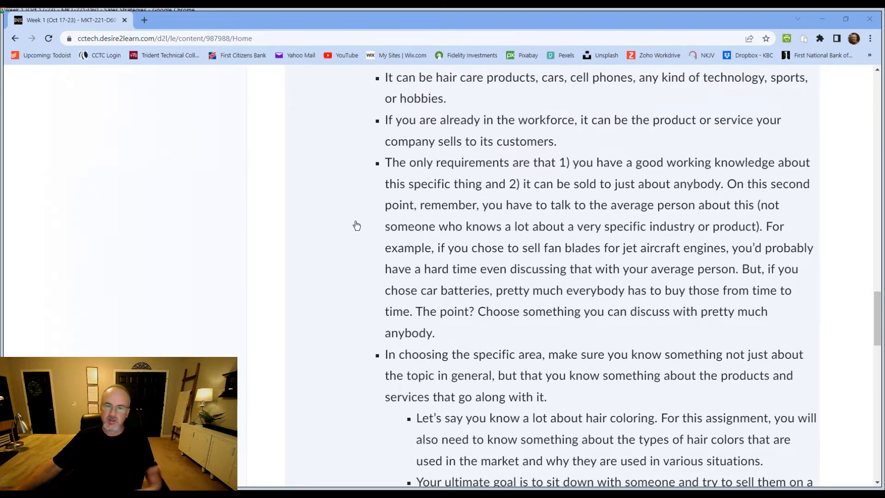
mouse_move(384, 220)
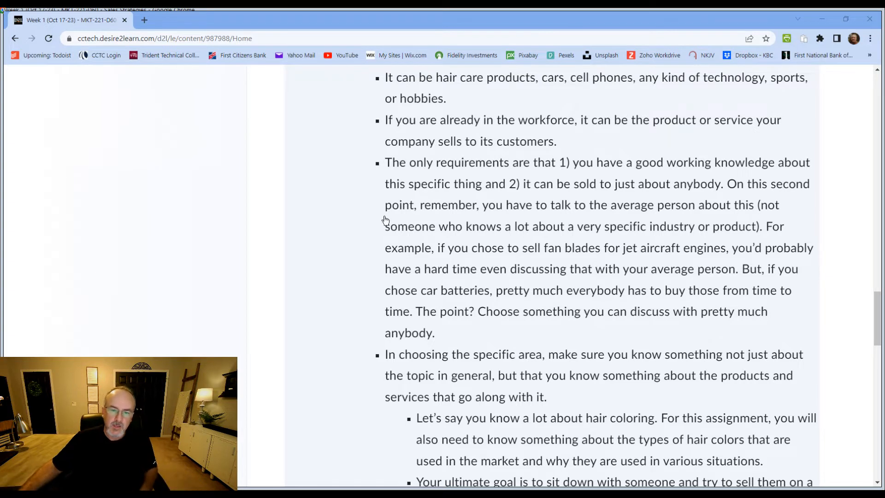
mouse_move(376, 247)
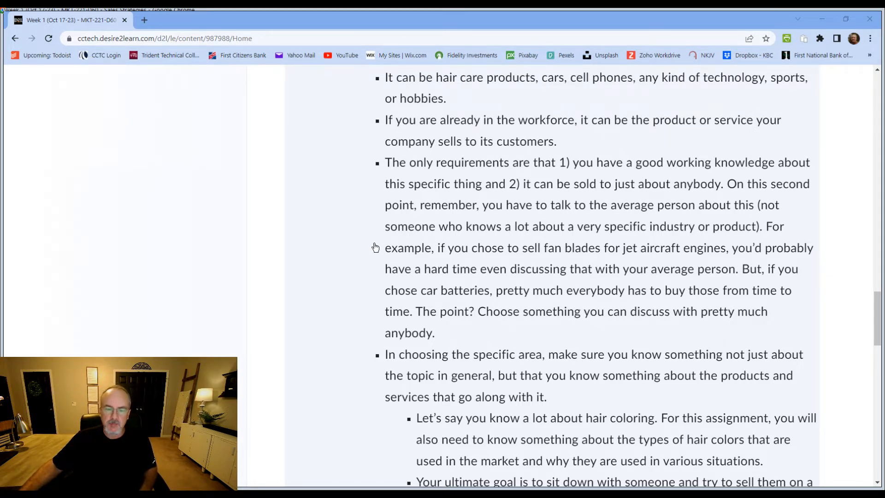
mouse_move(567, 174)
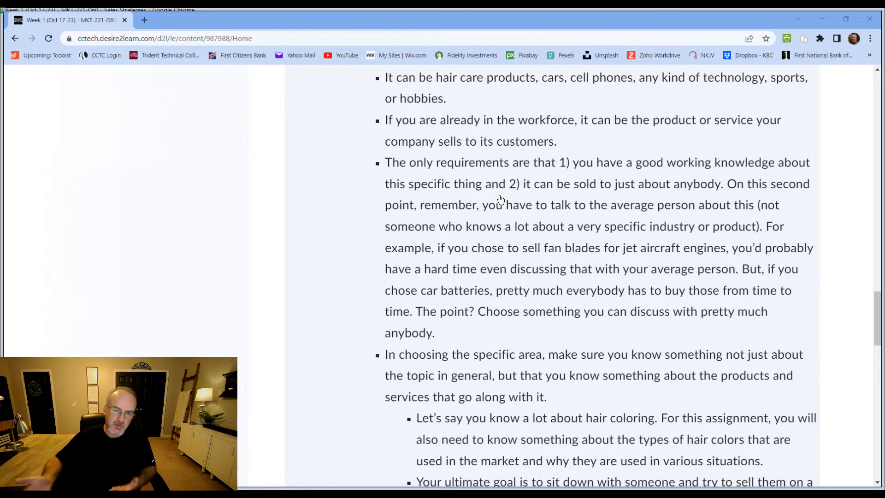
mouse_move(714, 191)
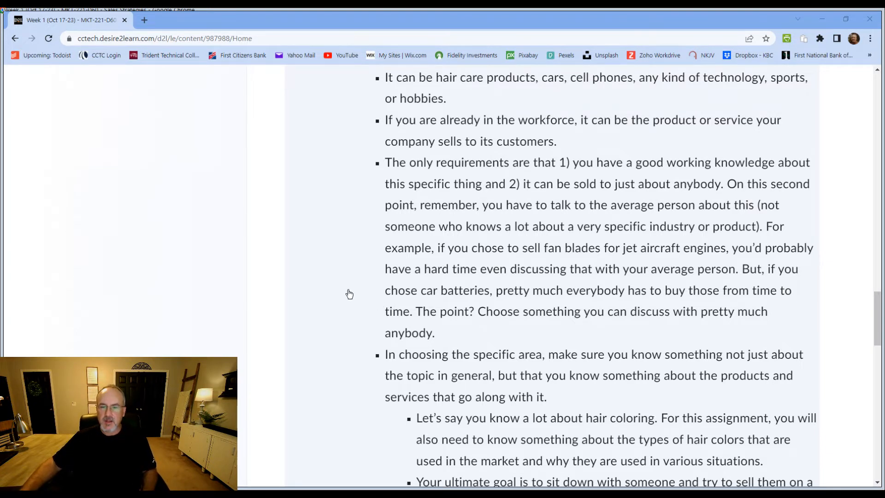
mouse_move(566, 243)
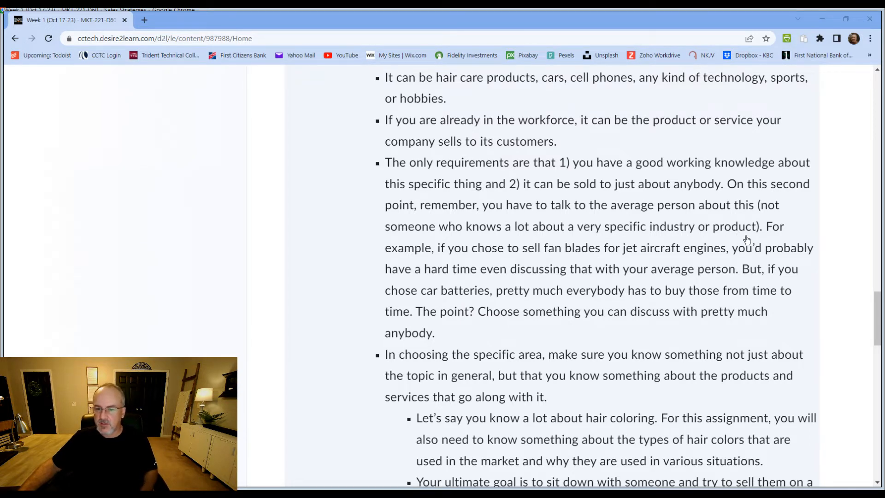
mouse_move(846, 309)
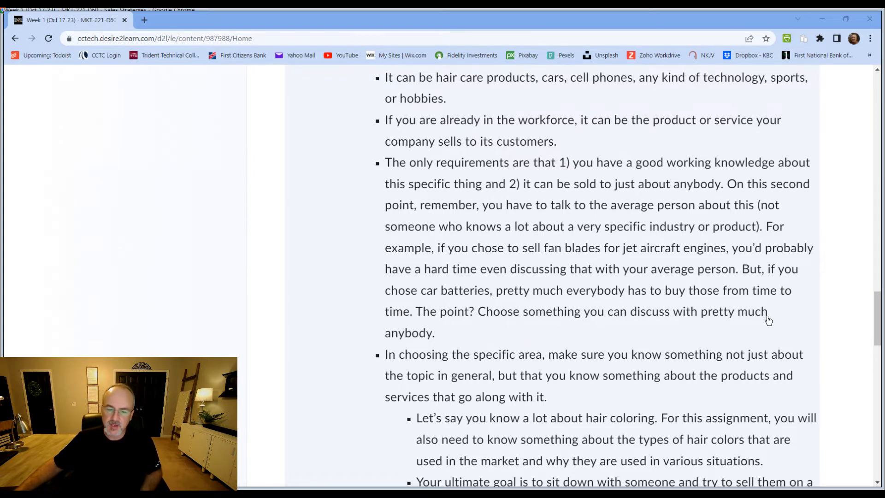
mouse_move(743, 323)
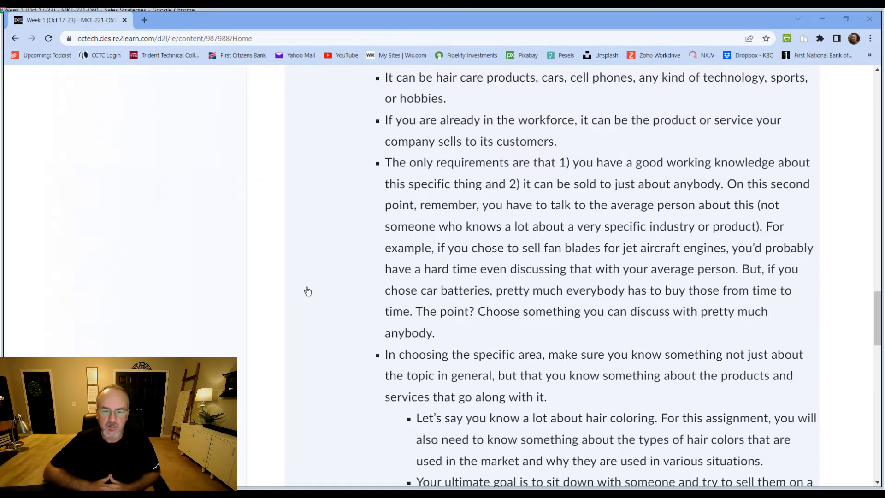
scroll(down, 3)
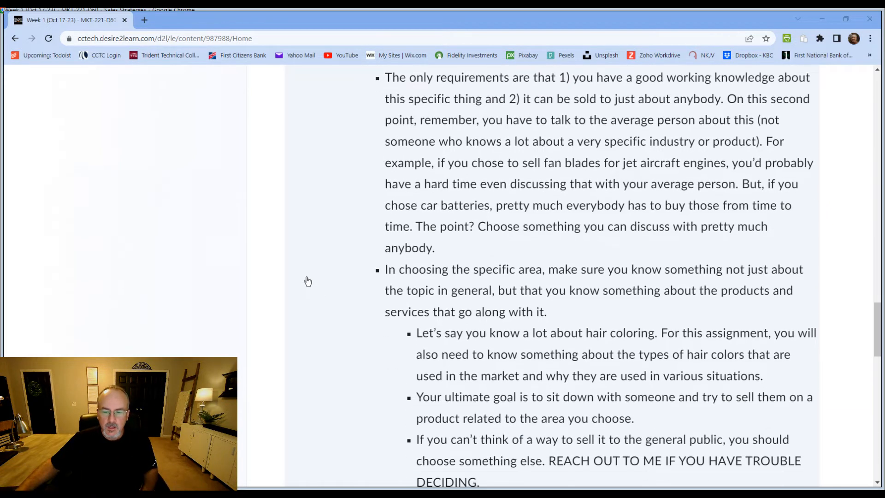
scroll(down, 3)
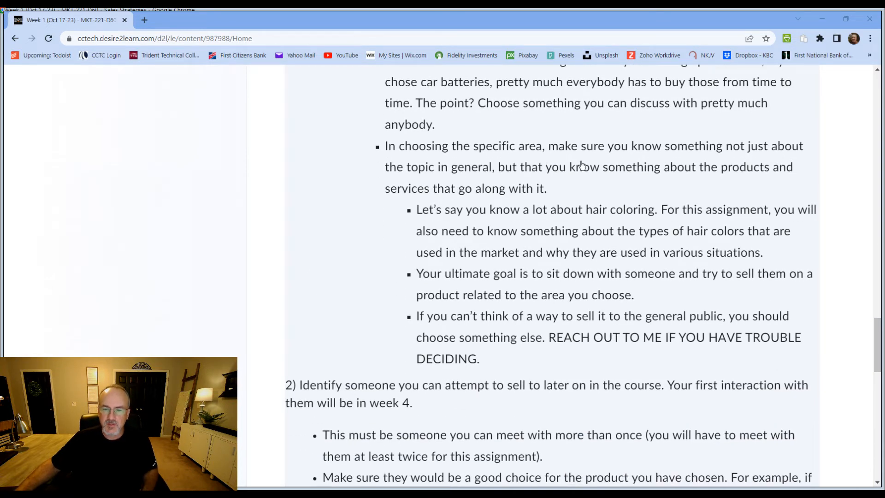
mouse_move(814, 190)
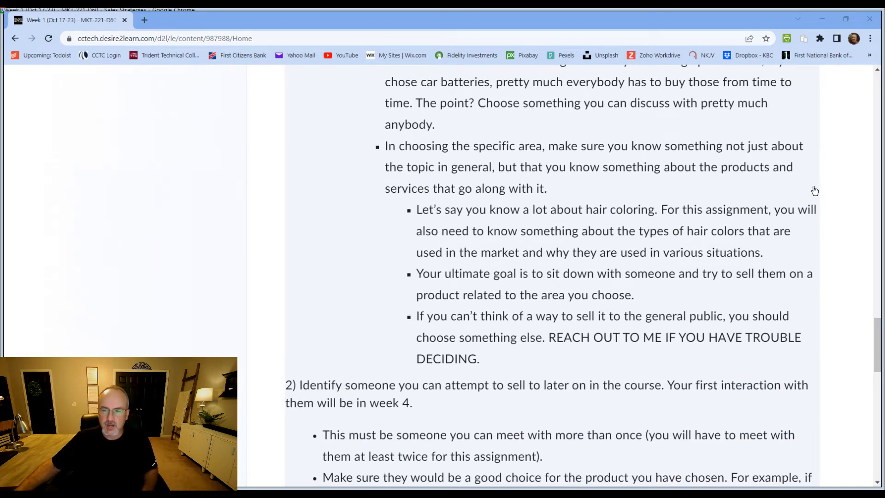
mouse_move(341, 214)
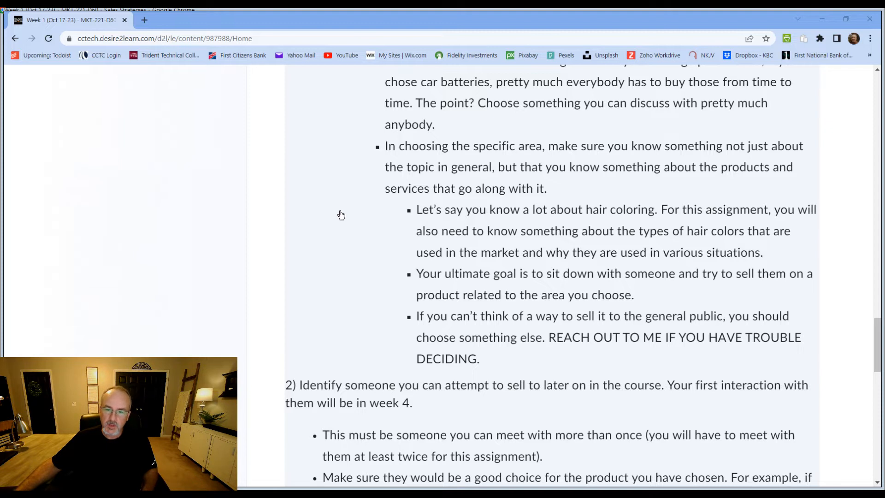
mouse_move(409, 227)
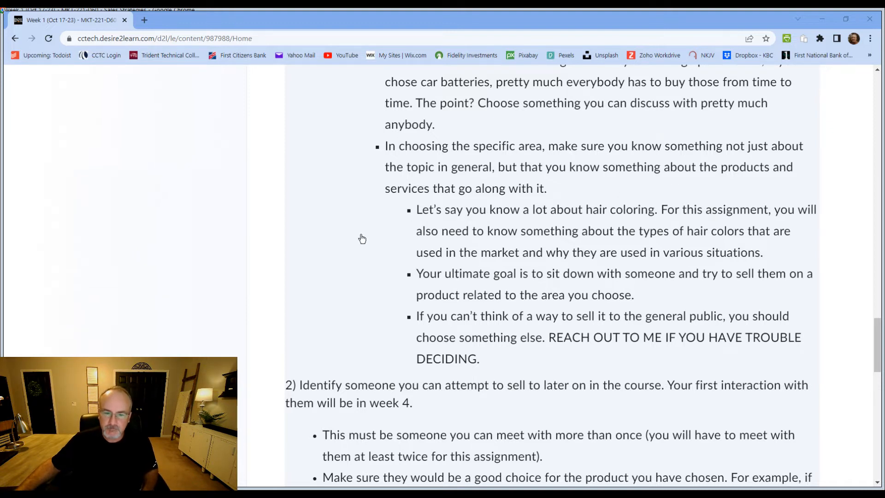
mouse_move(792, 252)
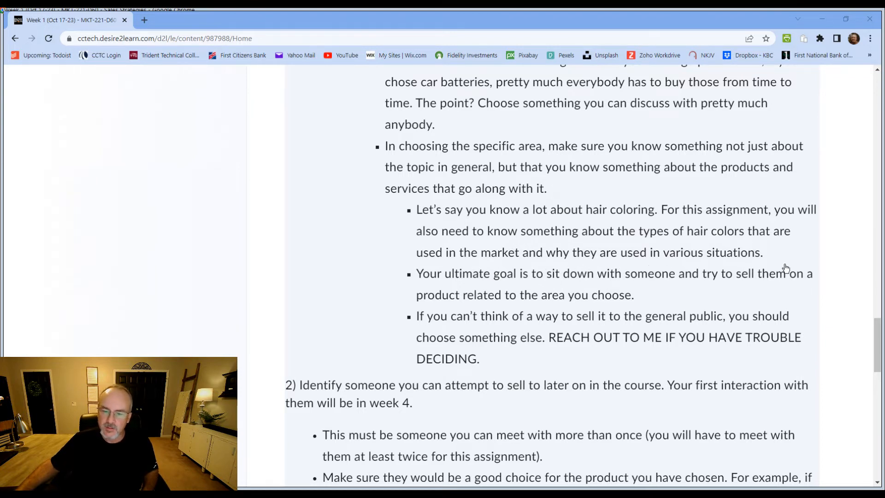
mouse_move(822, 303)
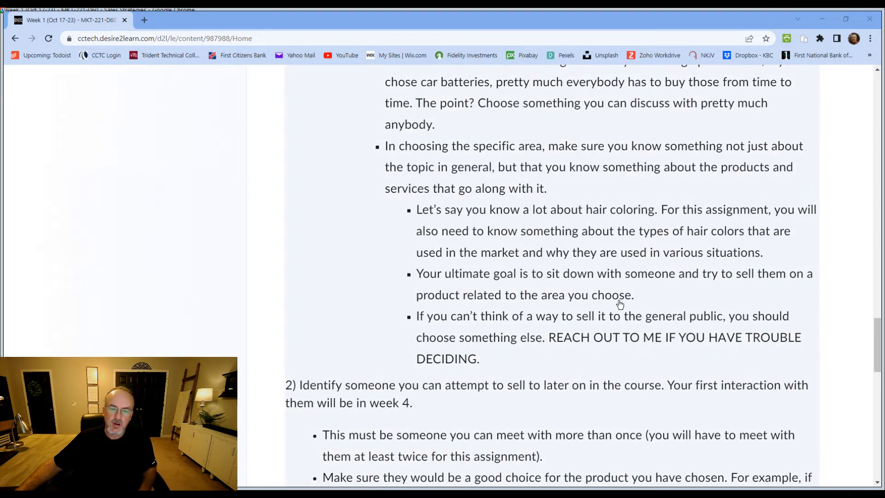
mouse_move(798, 311)
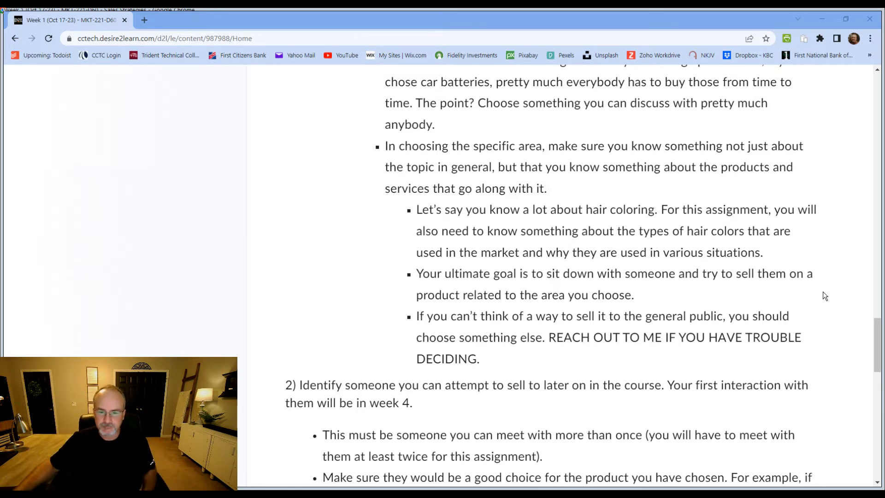
scroll(down, 3)
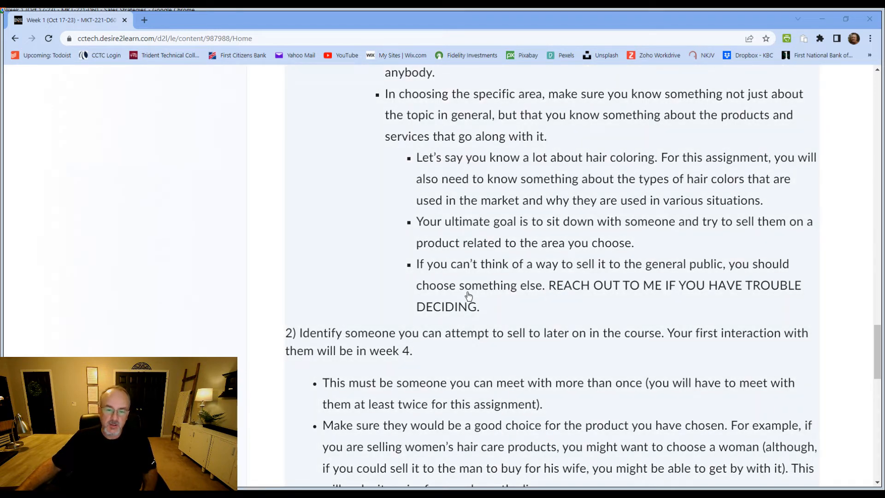
mouse_move(707, 311)
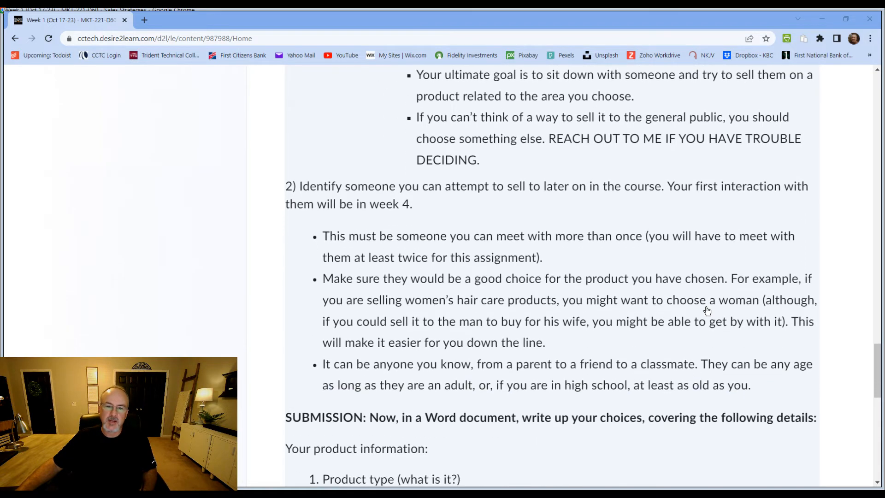
scroll(down, 3)
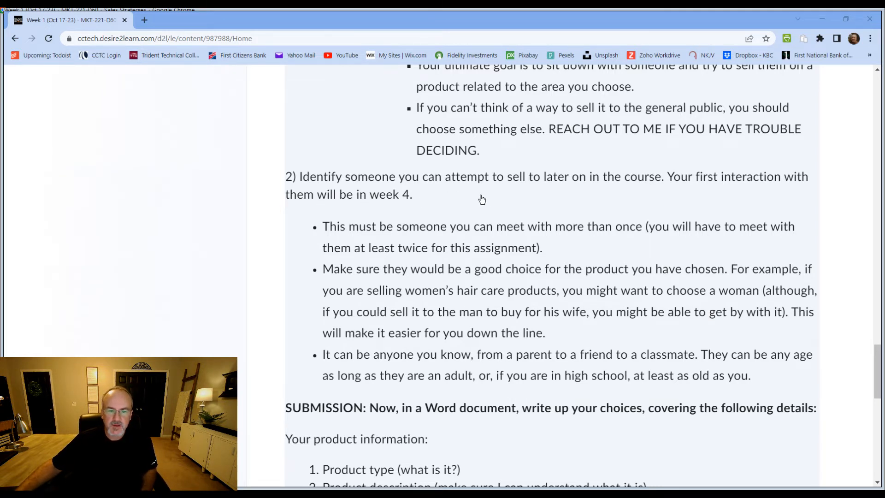
mouse_move(567, 196)
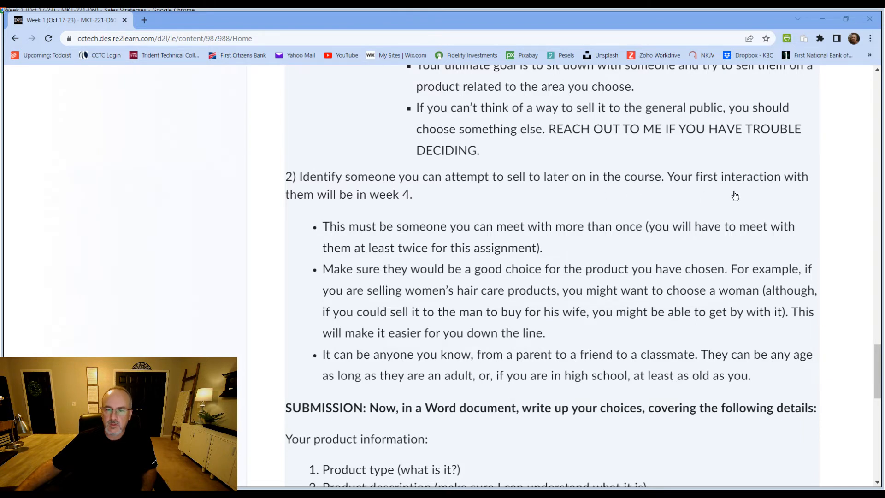
mouse_move(328, 210)
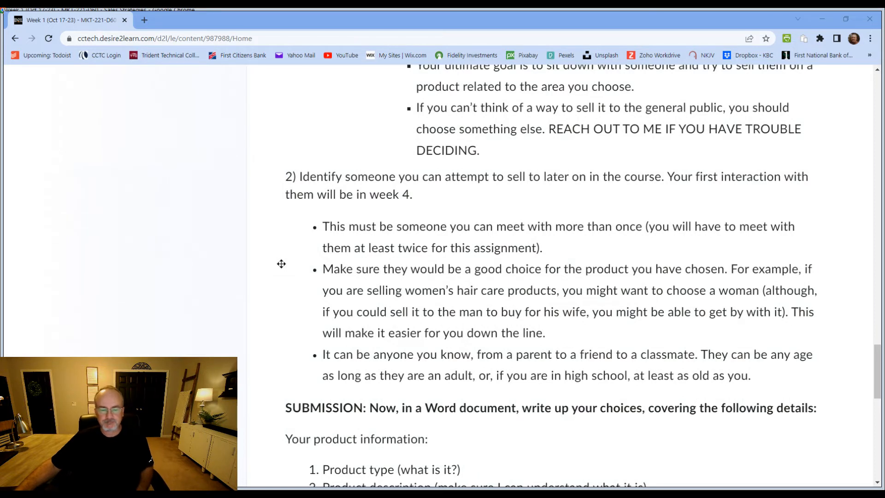
scroll(down, 3)
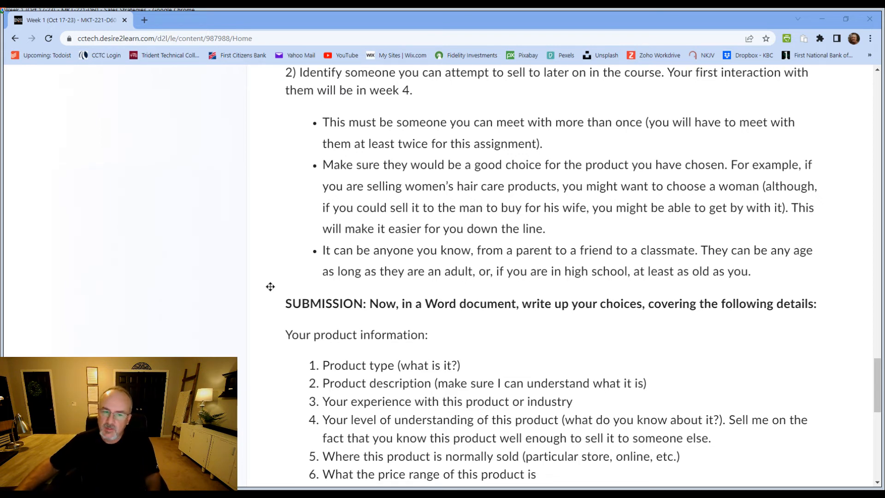
scroll(down, 3)
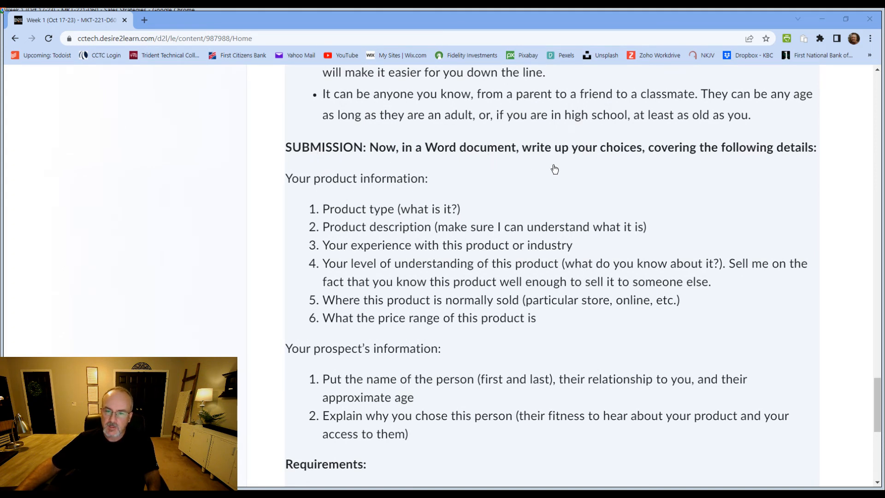
mouse_move(370, 330)
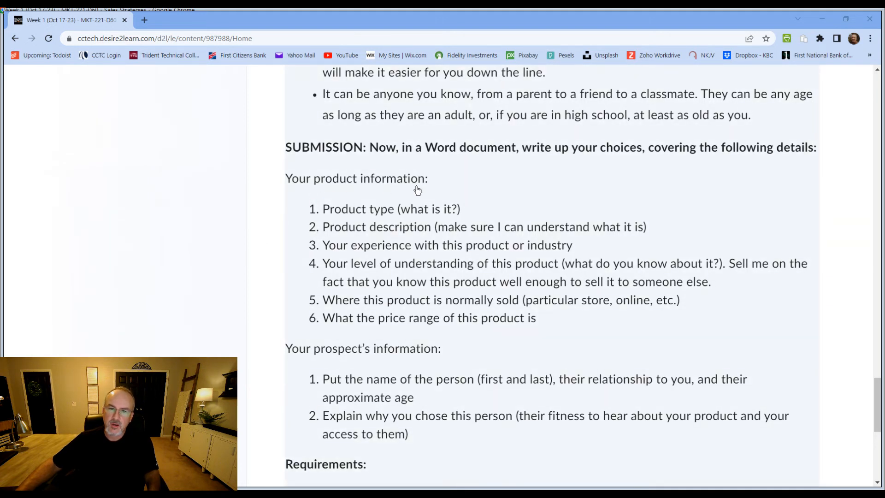
mouse_move(443, 225)
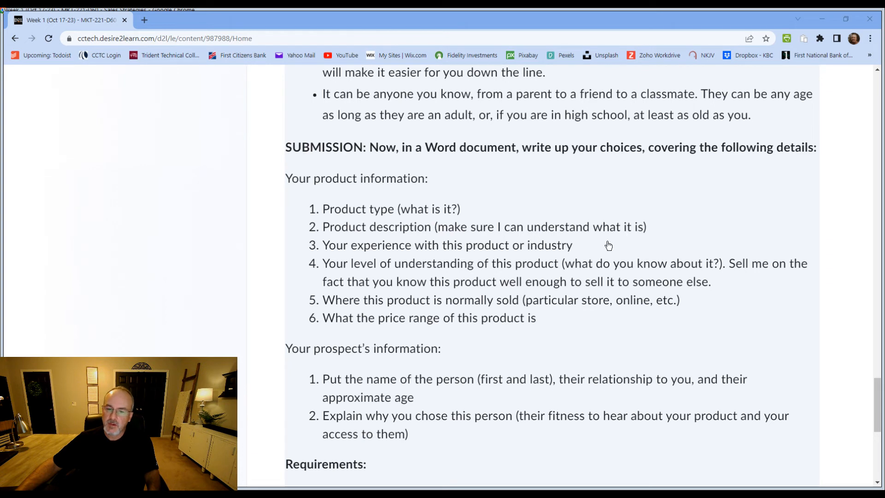
mouse_move(628, 241)
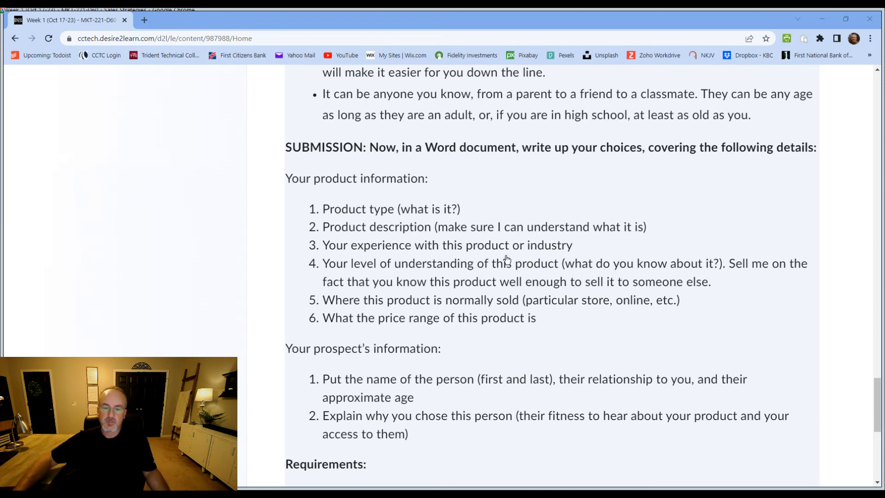
mouse_move(655, 261)
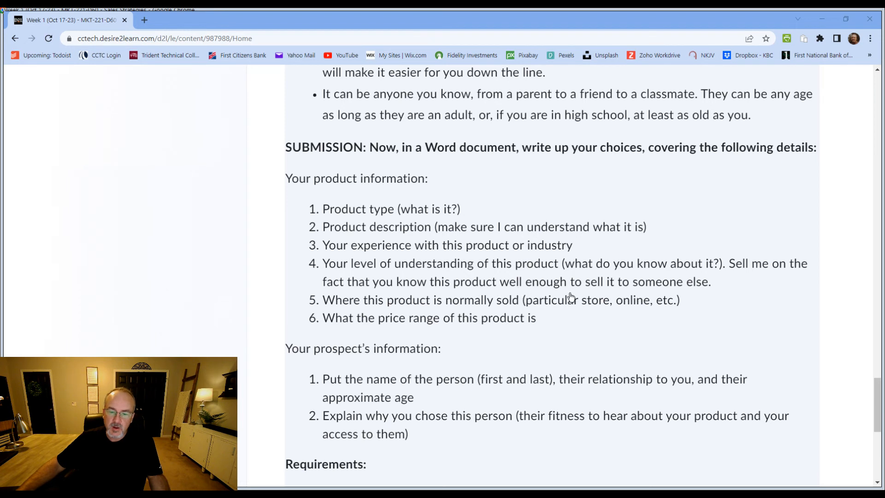
mouse_move(712, 293)
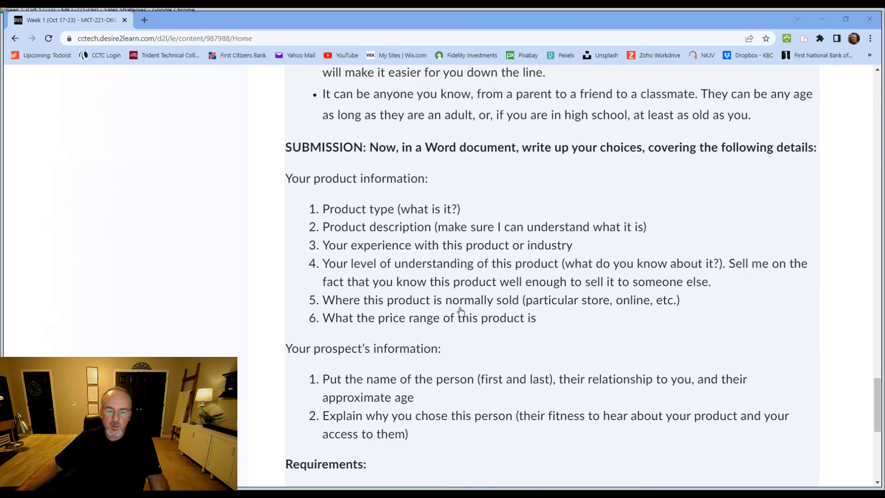
mouse_move(478, 349)
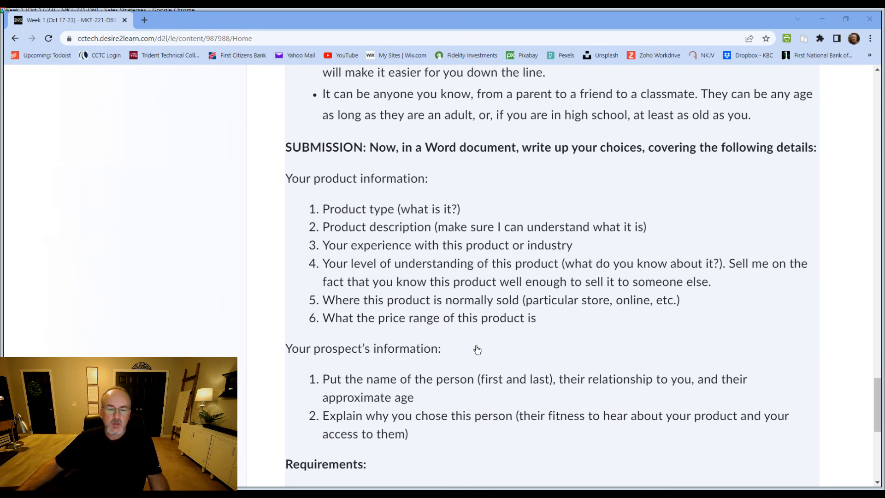
scroll(down, 3)
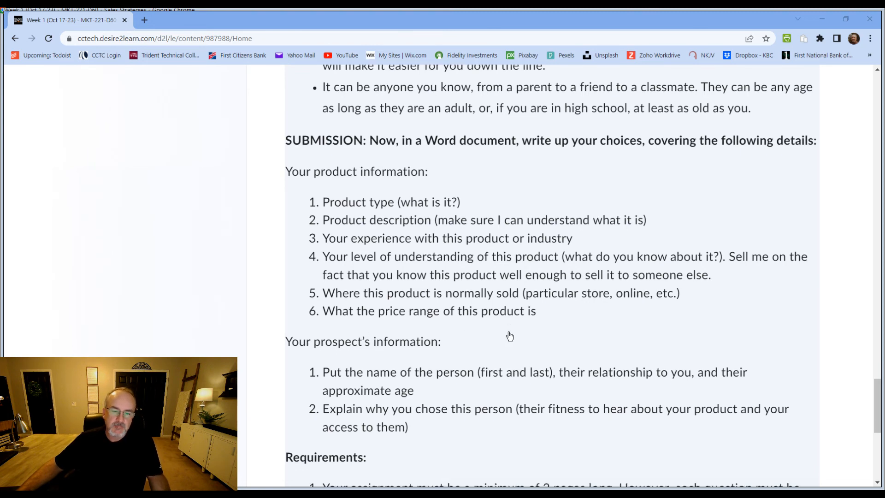
scroll(down, 3)
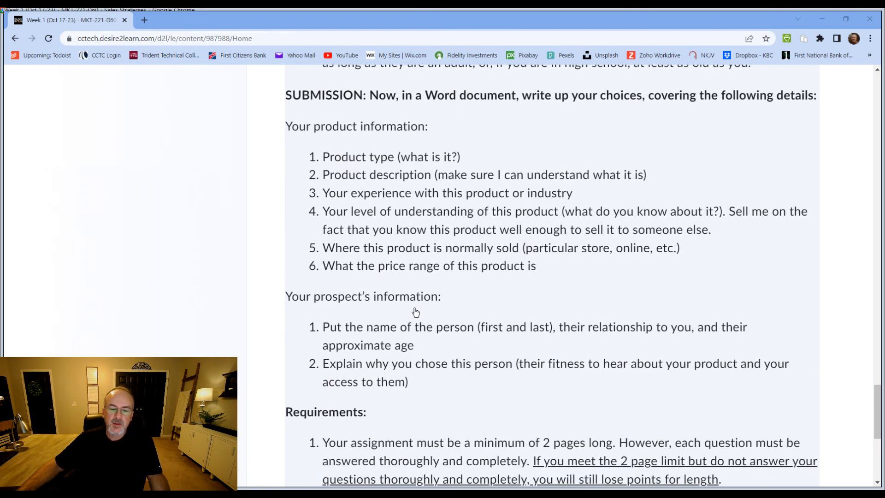
mouse_move(540, 339)
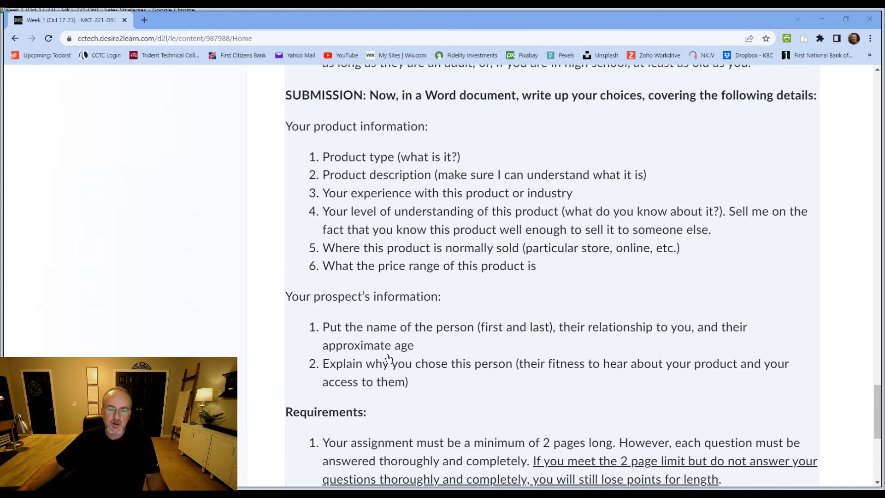
scroll(down, 3)
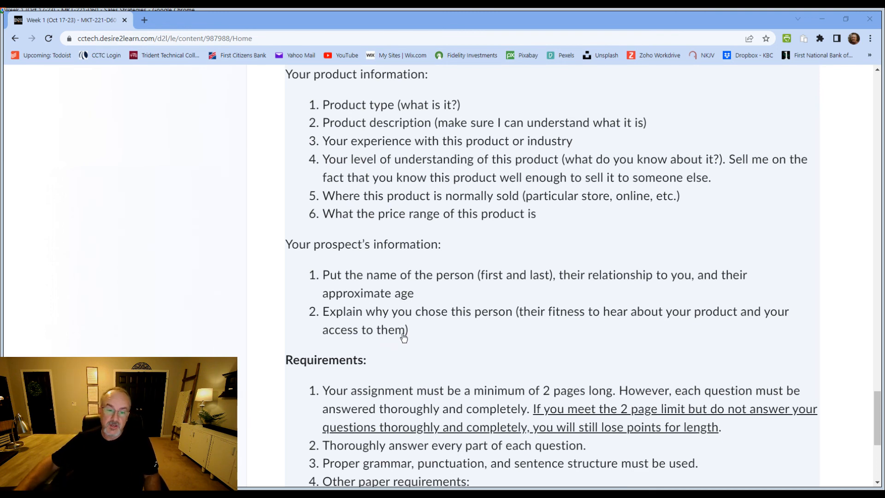
scroll(down, 3)
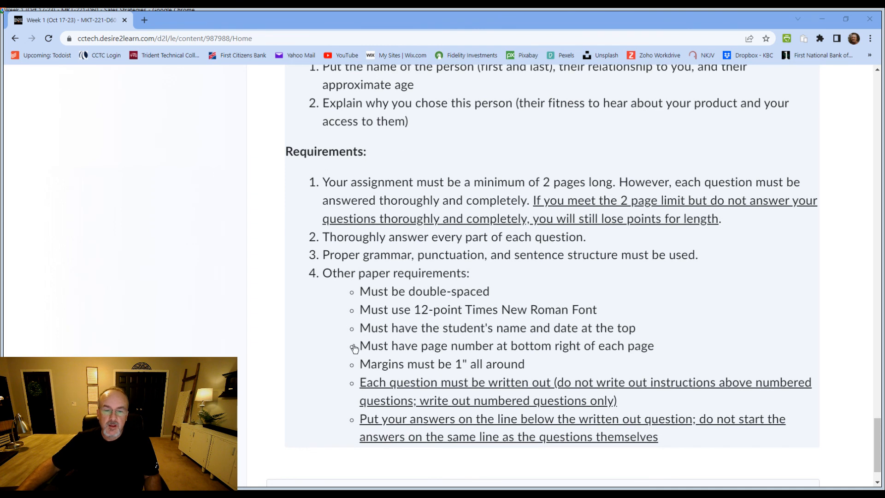
mouse_move(601, 192)
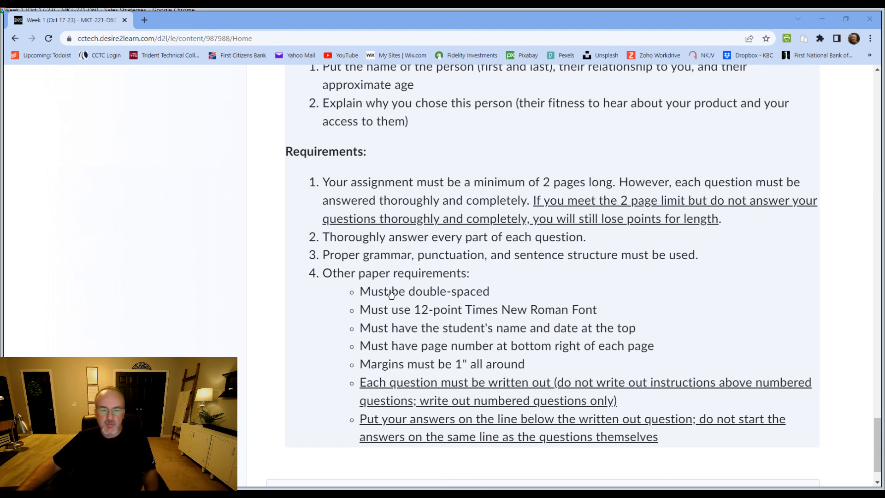
mouse_move(473, 326)
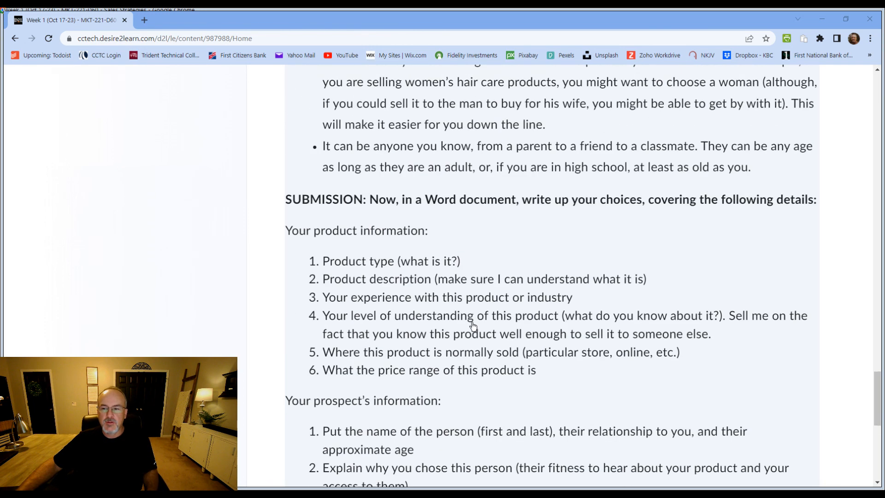
scroll(up, 3)
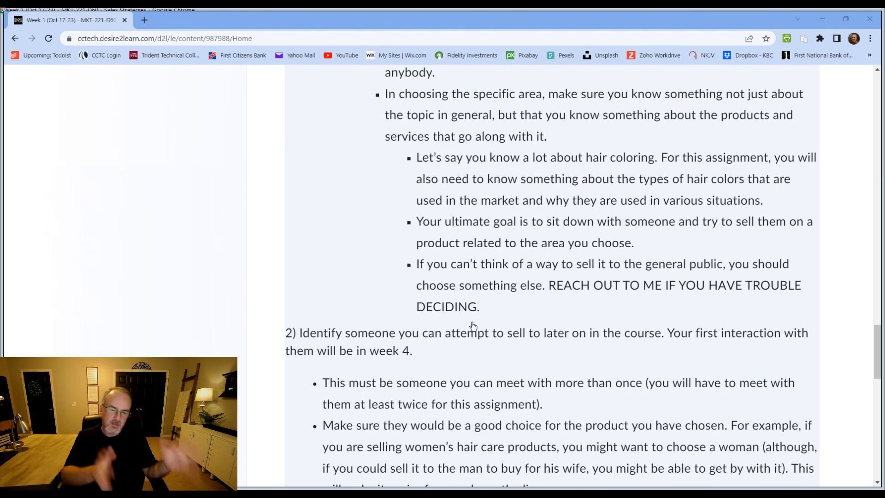